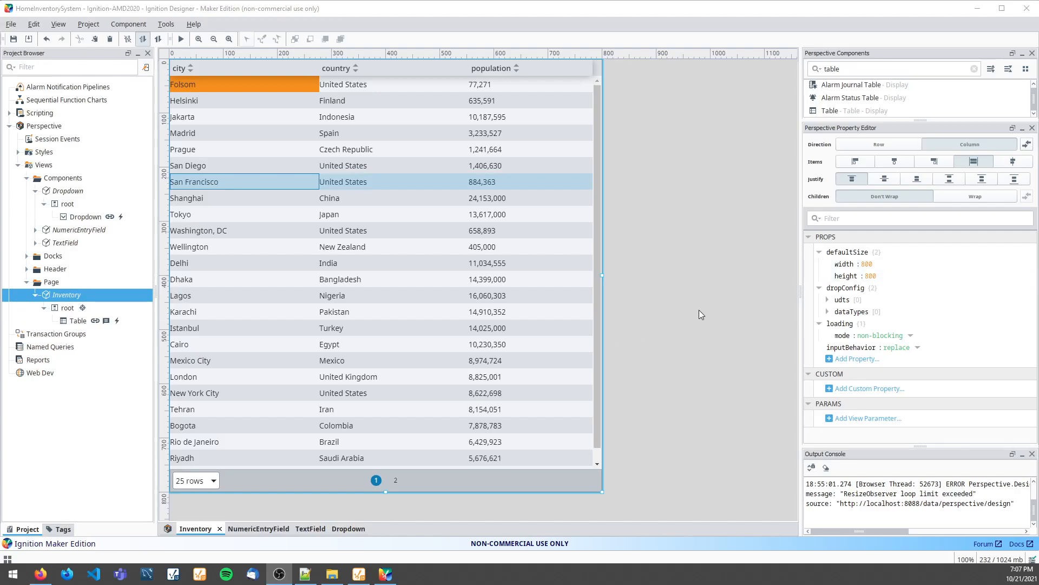
mouse_move(590, 210)
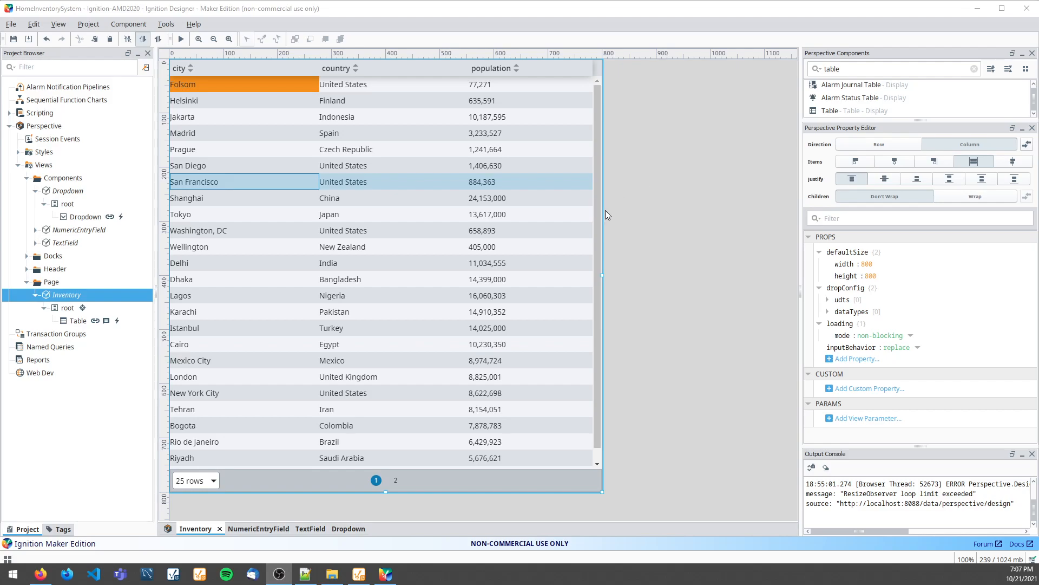
Point the Table's city column viewPath to Components/Dropdown and expand its viewParams
left_click(78, 321)
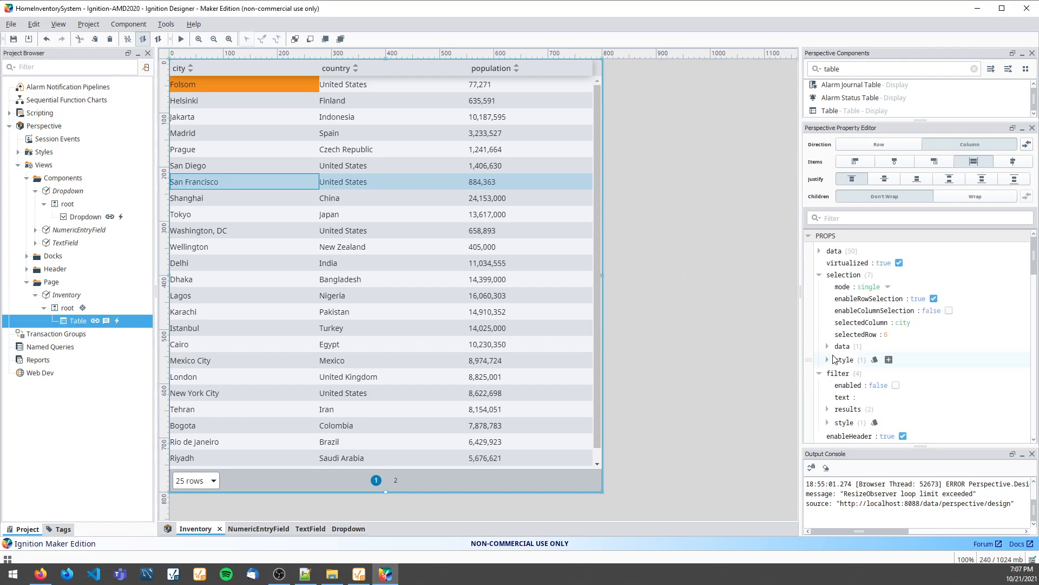
scroll("down", 3)
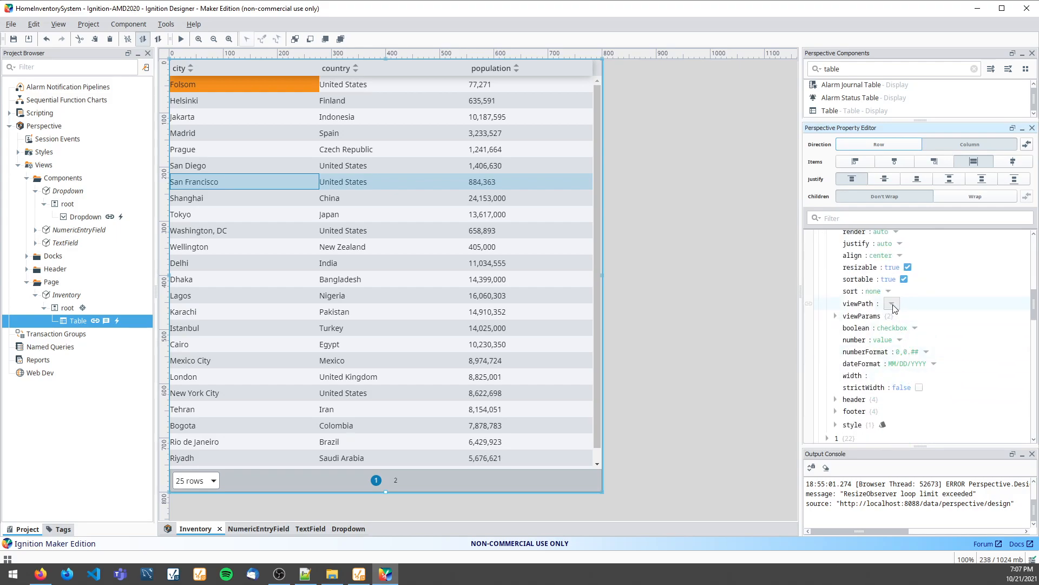
left_click(892, 303)
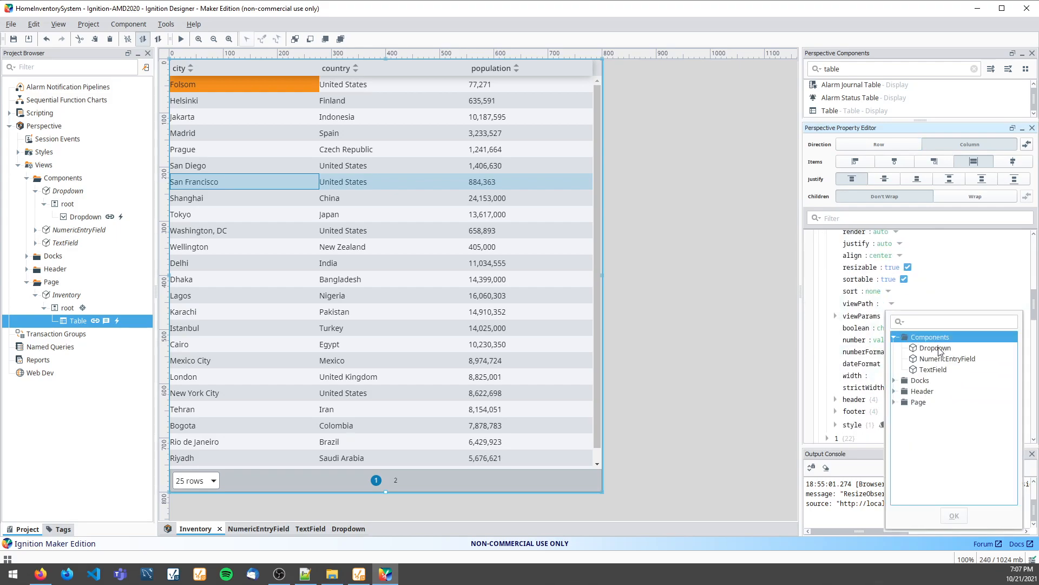
left_click(935, 347)
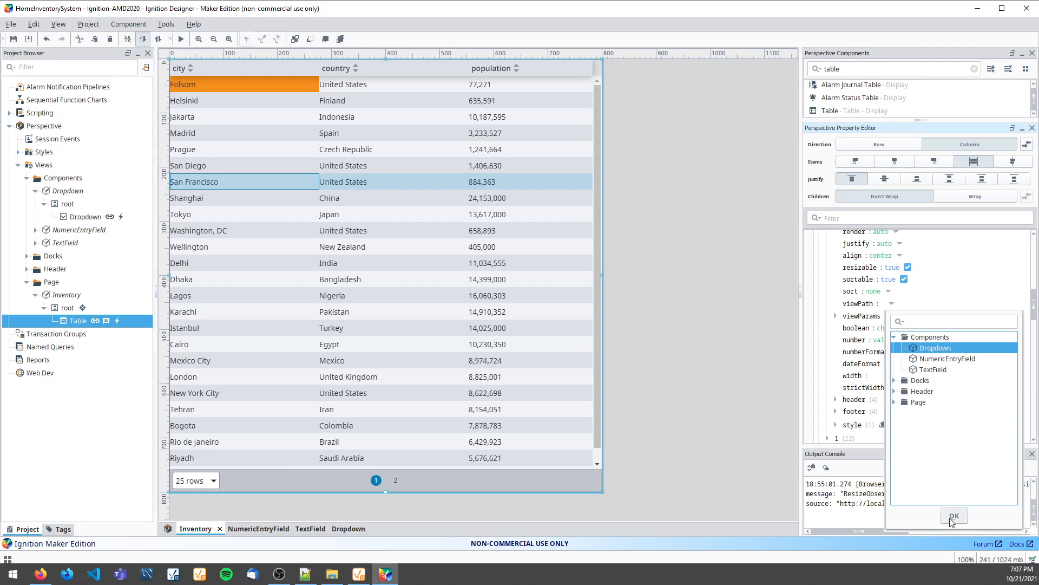
left_click(953, 515)
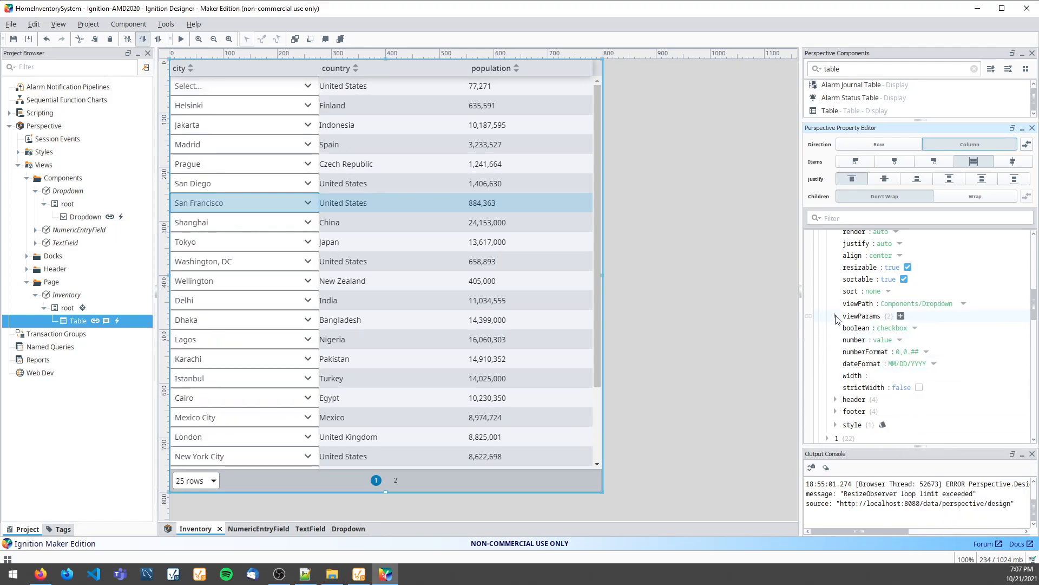
left_click(836, 315)
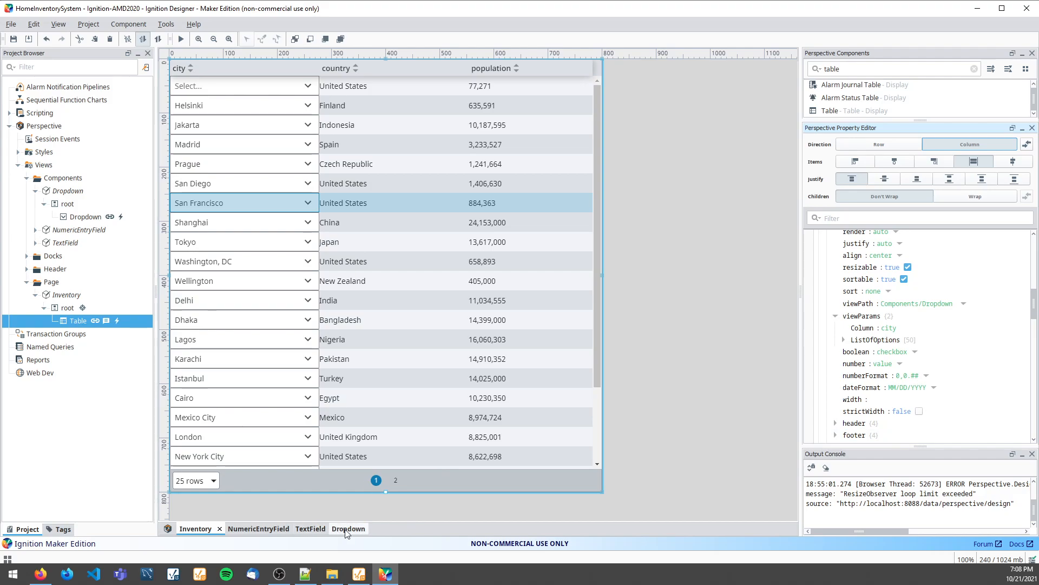
In the Dropdown view, inspect the options binding to view.params.ListOfOptions
left_click(337, 528)
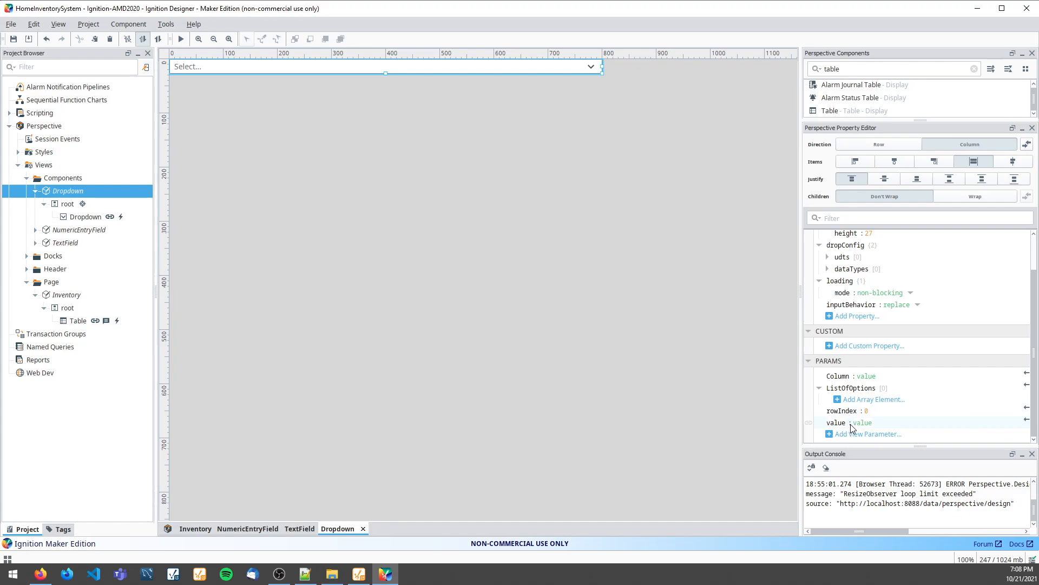
mouse_move(851, 428)
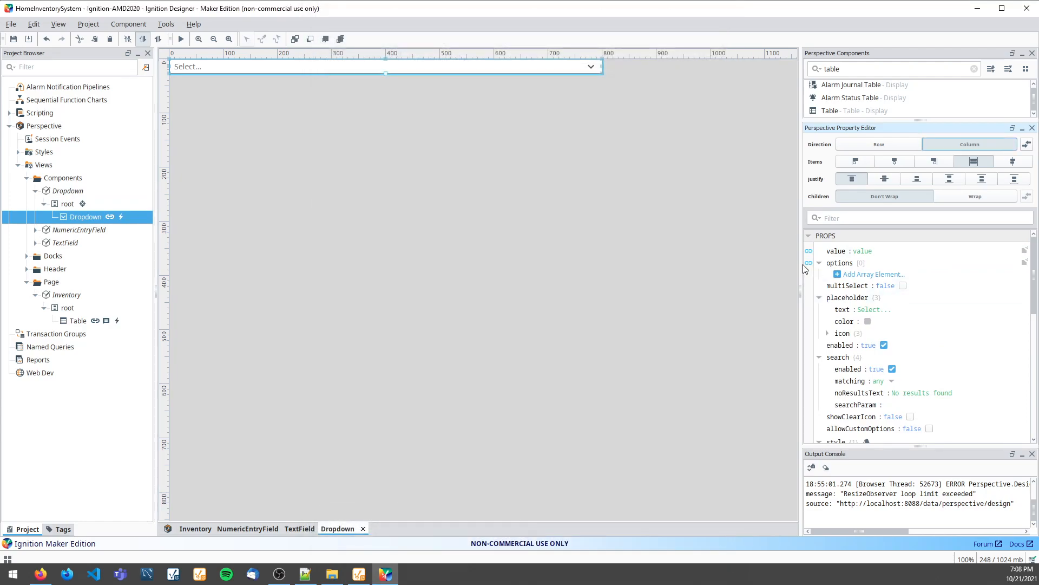
left_click(808, 263)
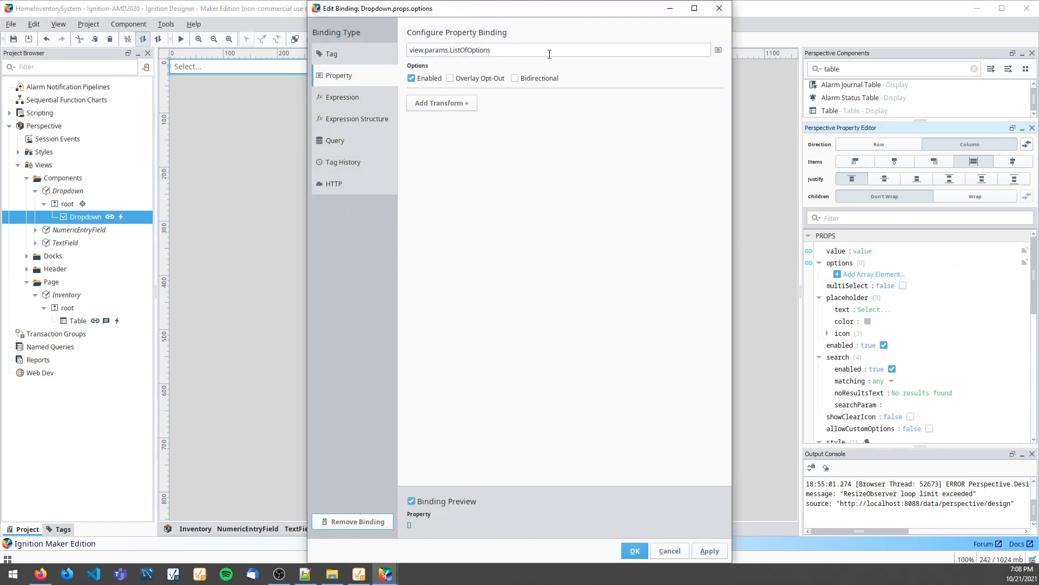
Review the dropdown's onActionPerformed script sending UpdateColumn on page scope, then close it
right_click(385, 66)
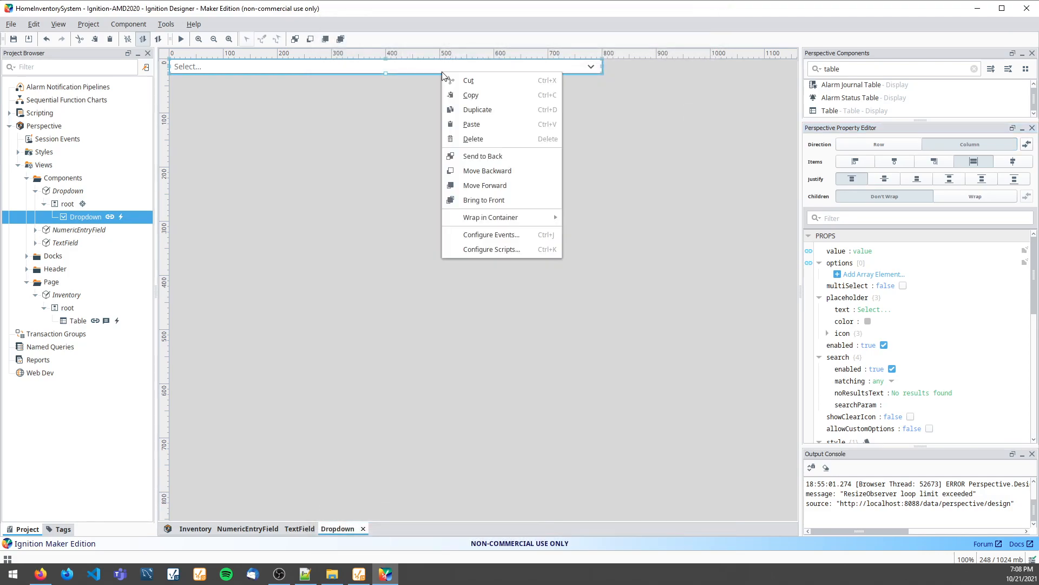
mouse_move(500, 235)
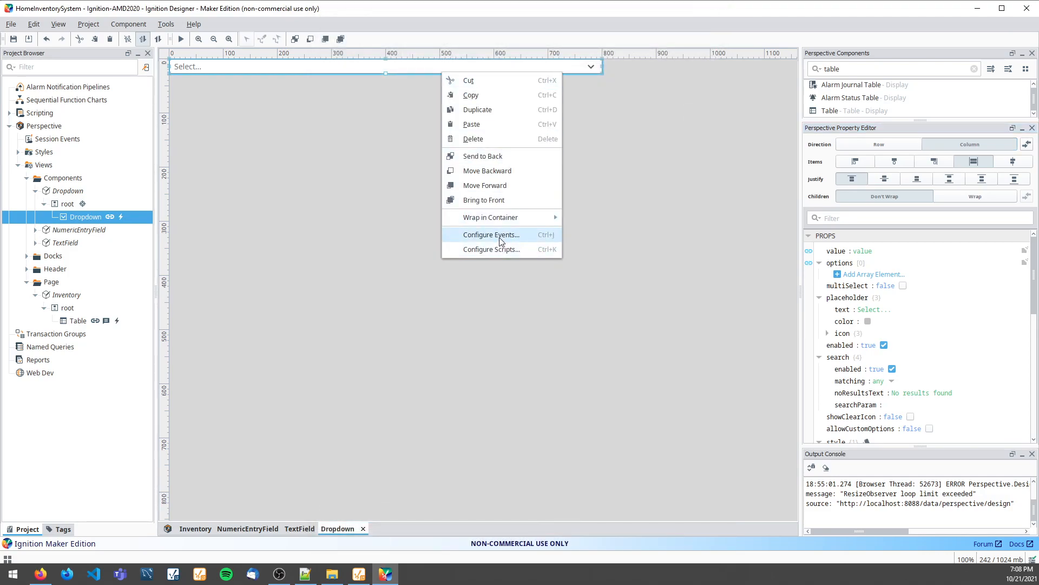
left_click(491, 234)
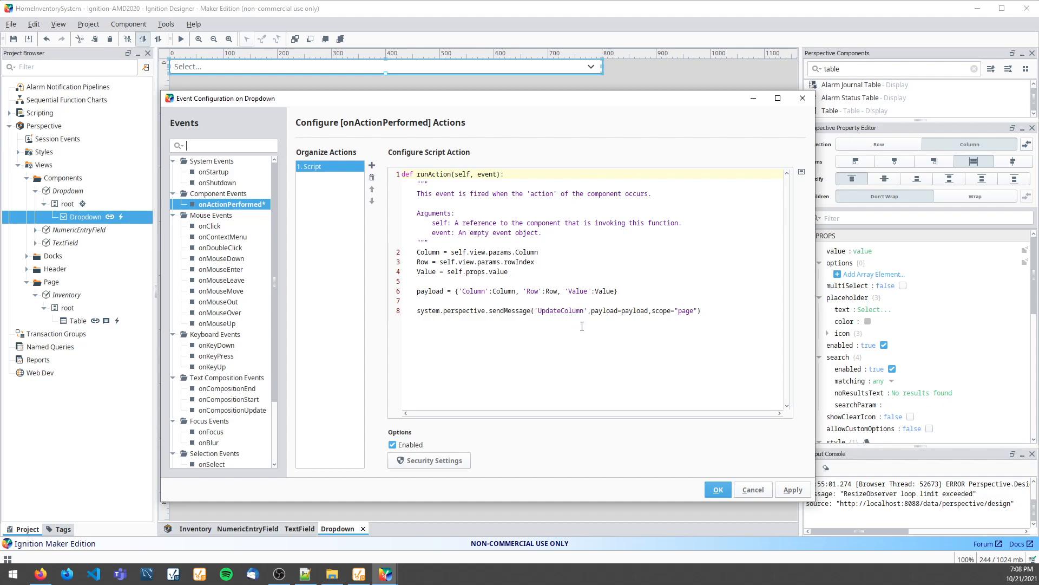
double_click(547, 311)
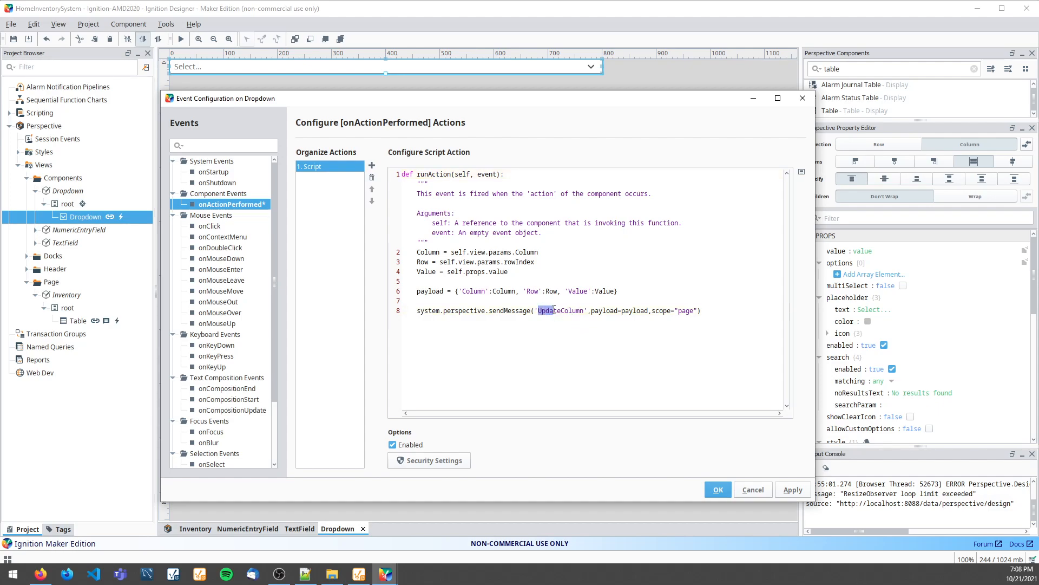
left_click(688, 310)
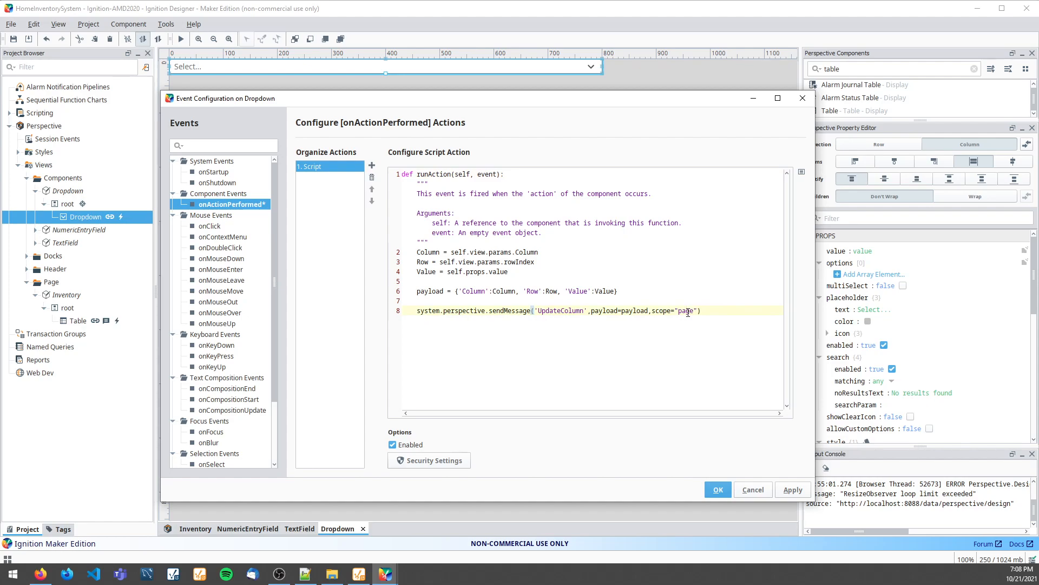
left_click(716, 489)
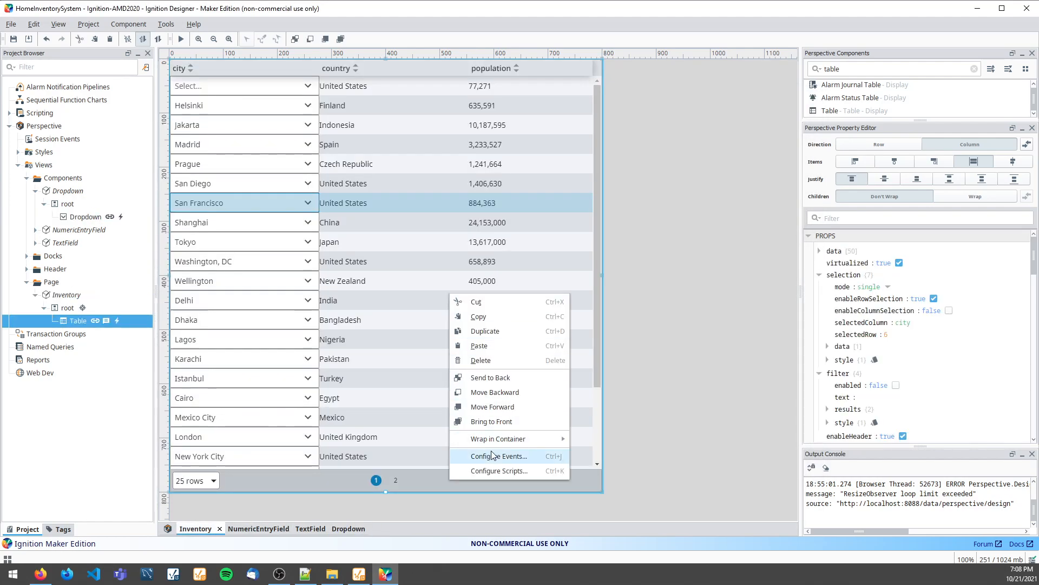
Review the UpdateColumn handler assigning Value to self.props.data[Row][Column], then save
left_click(499, 471)
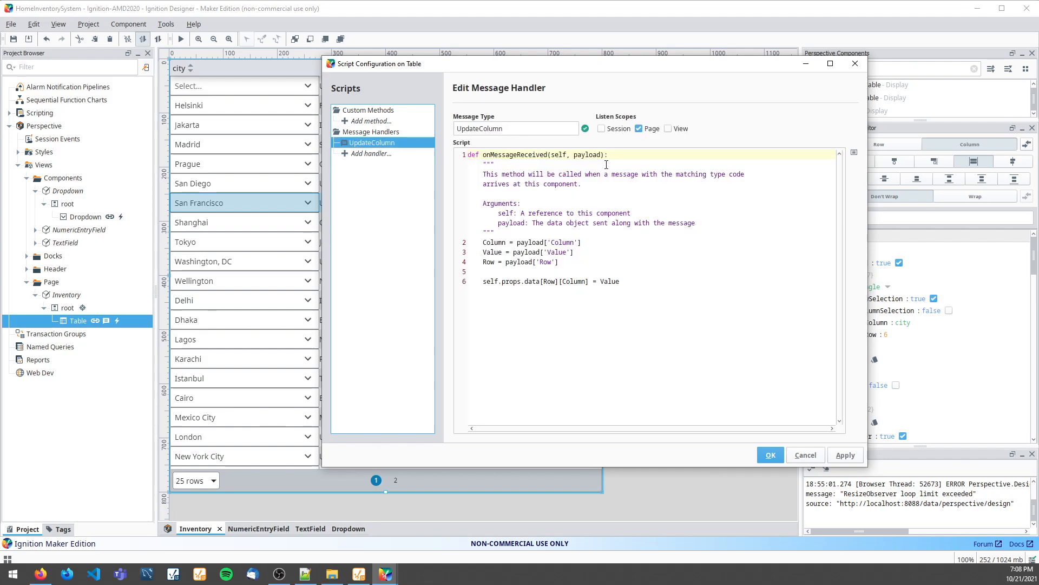
left_click_drag(484, 242, 558, 261)
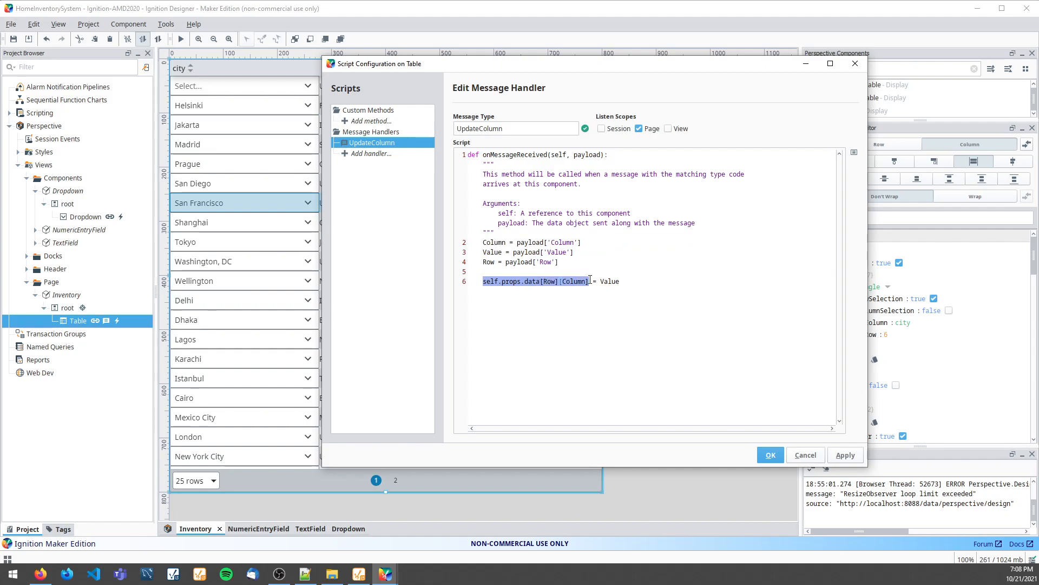
left_click(654, 294)
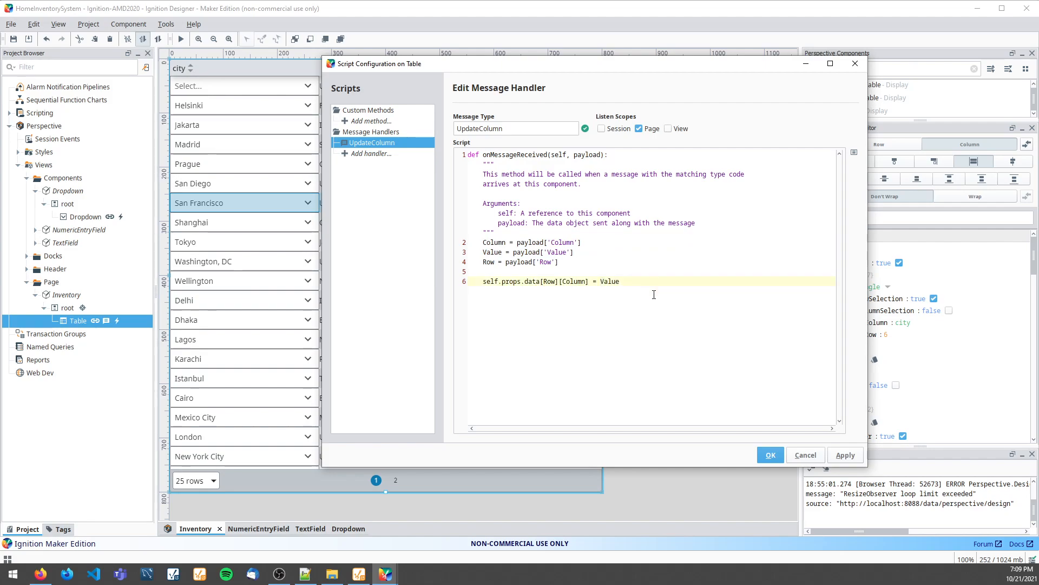
left_click(769, 455)
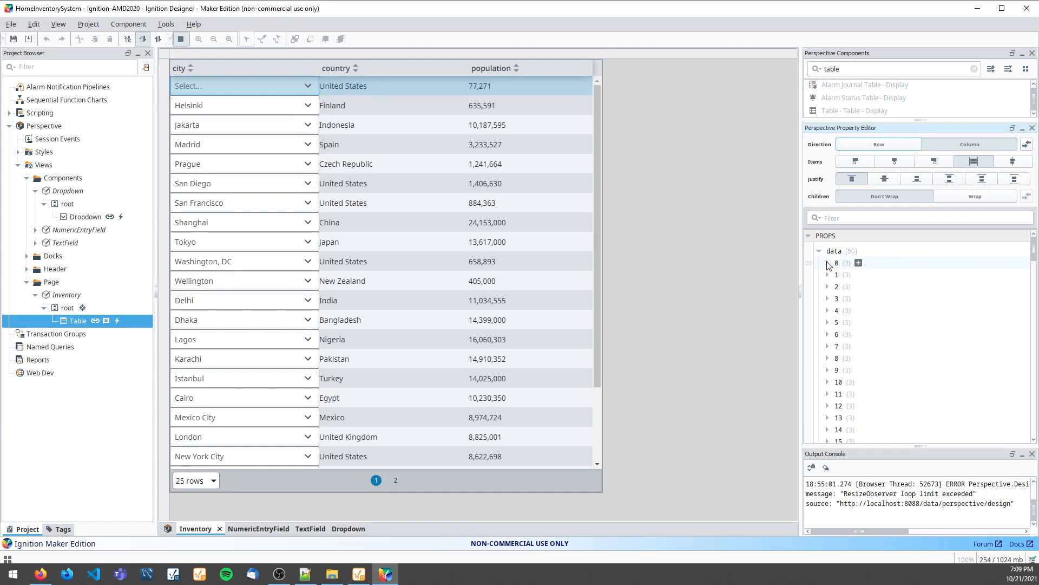
Check props.data[0].city, then pick Washington, DC in the first row's dropdown
left_click(827, 262)
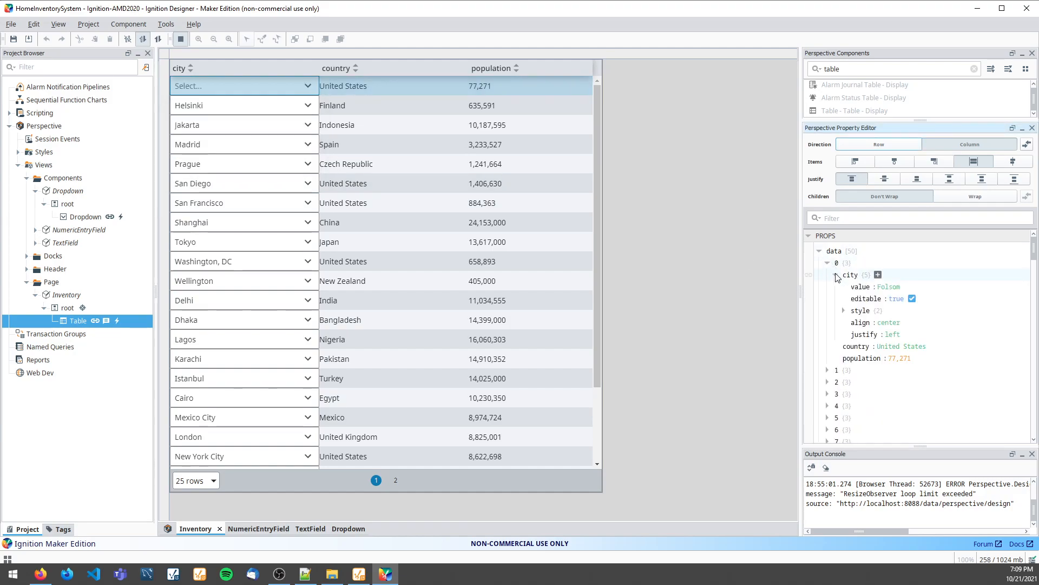
left_click(836, 274)
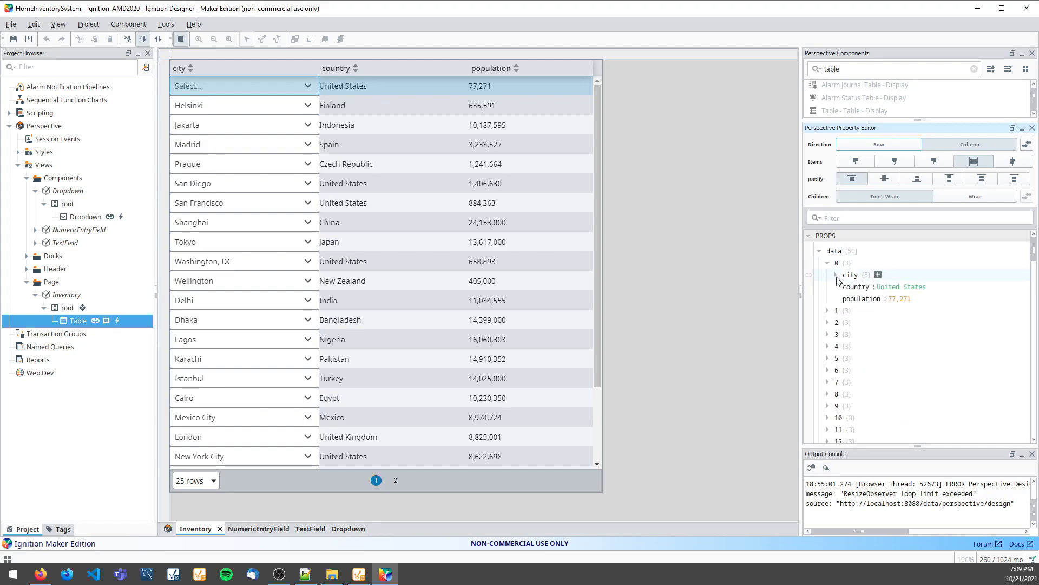
left_click(243, 85)
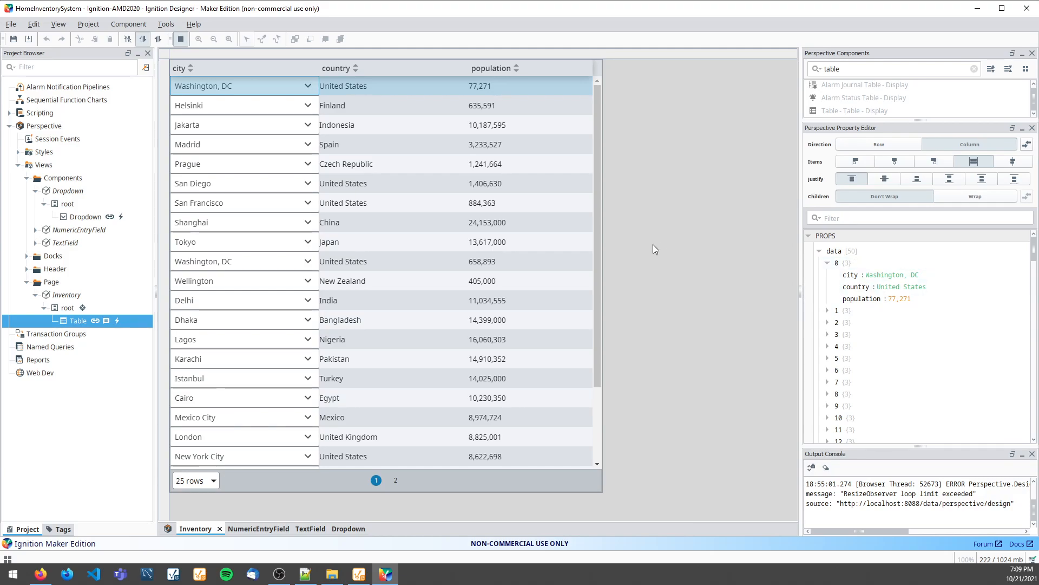
mouse_move(348, 309)
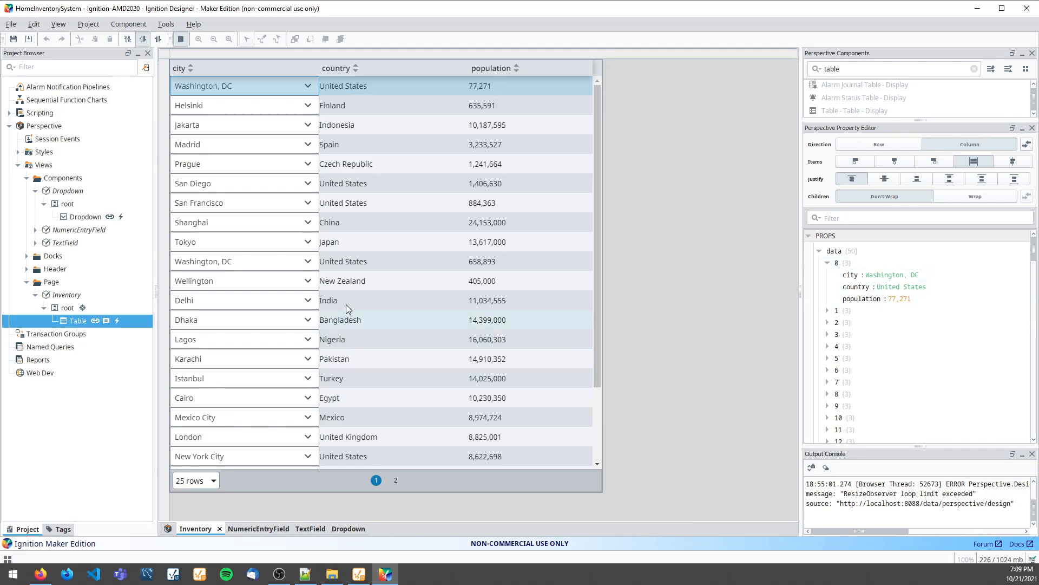
left_click(306, 106)
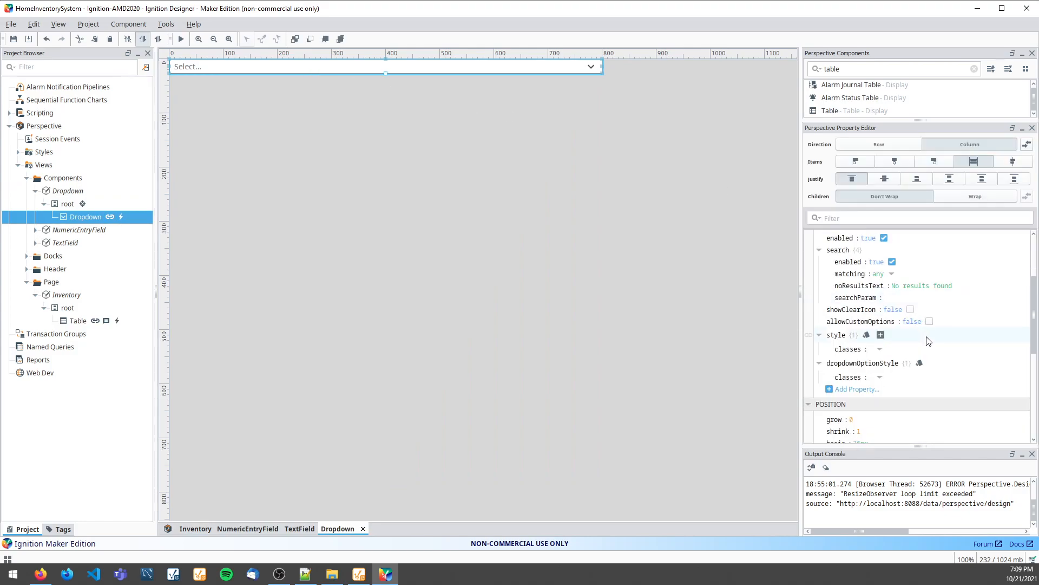
Add a backgroundColor key with value #00000000 to the Dropdown's style
left_click(880, 334)
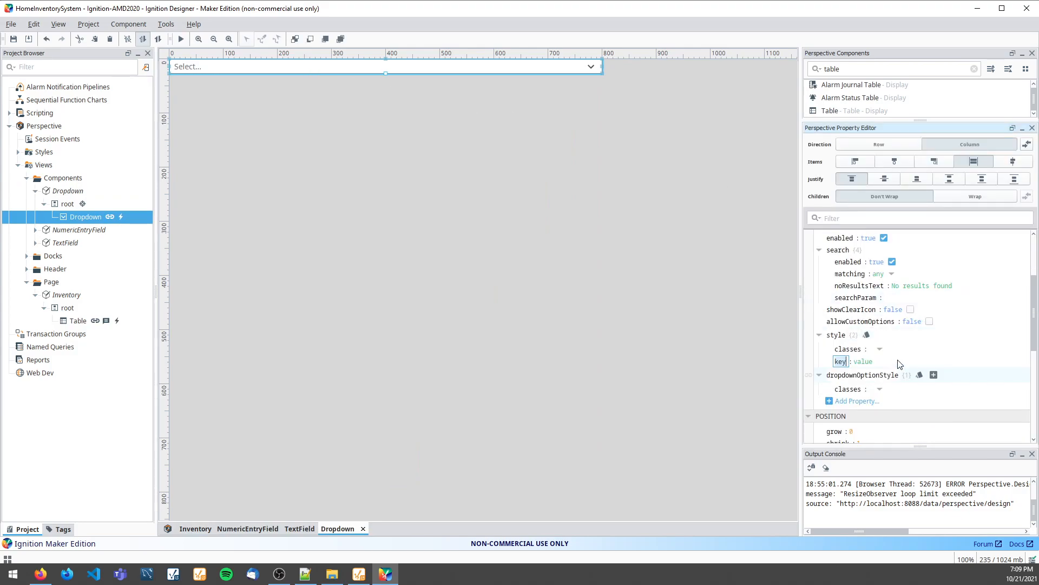
type("back")
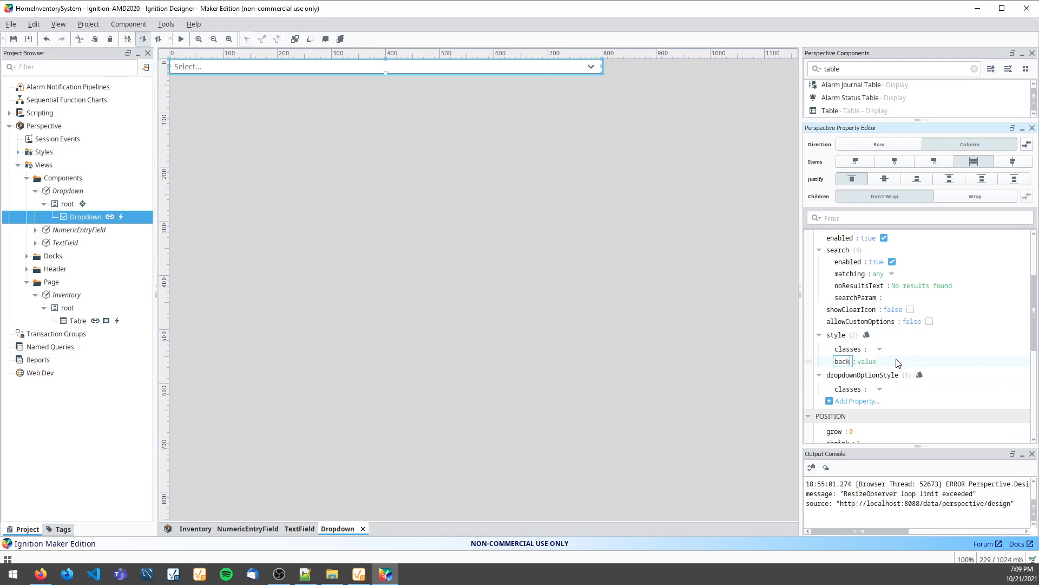
type("backgroundColor")
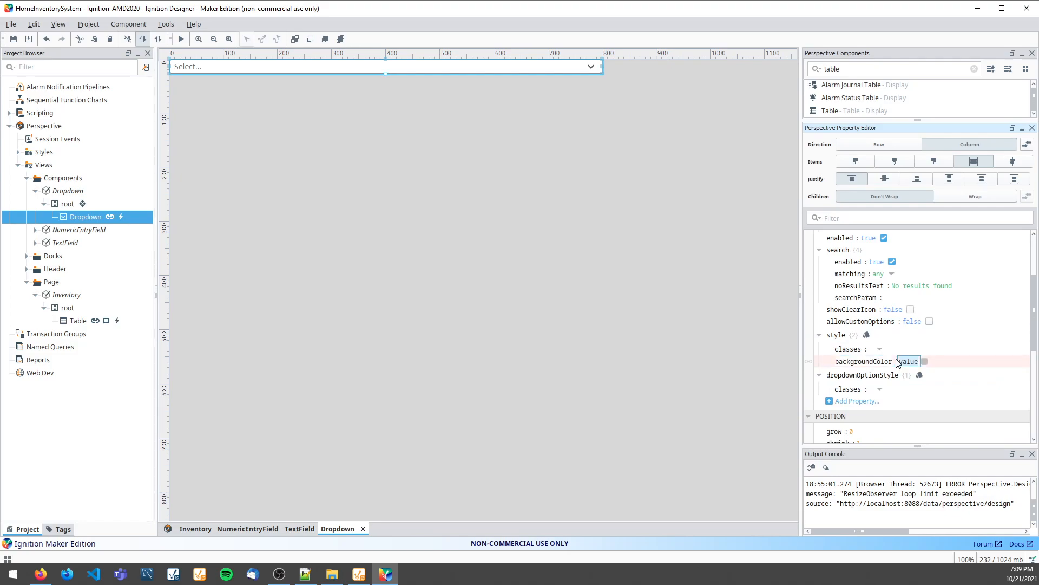
type("#00000000")
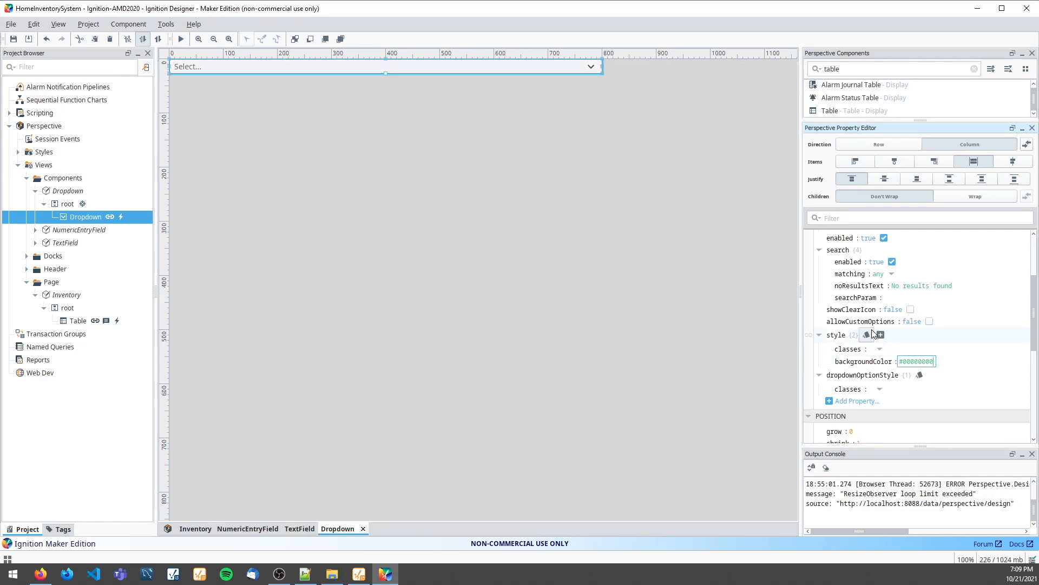
left_click(880, 334)
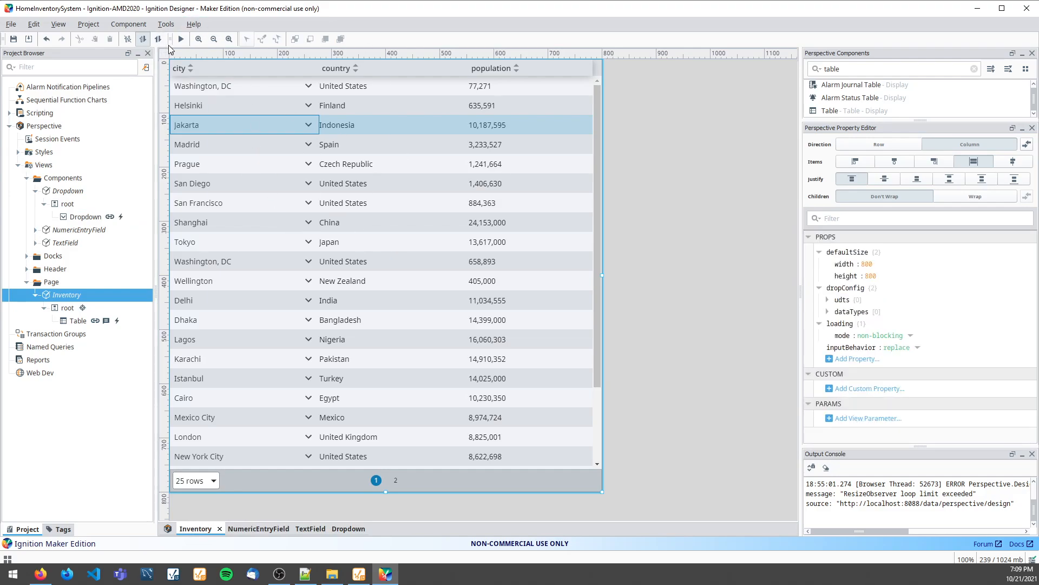
In preview, reselect Jakarta in the Jakarta row's transparent city dropdown
scroll("down", 3)
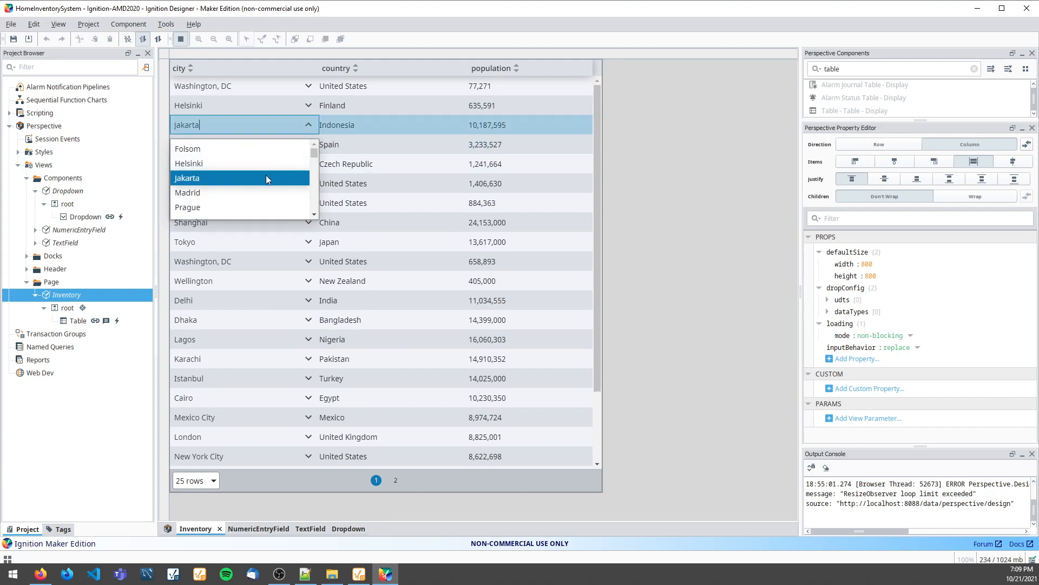
mouse_move(276, 192)
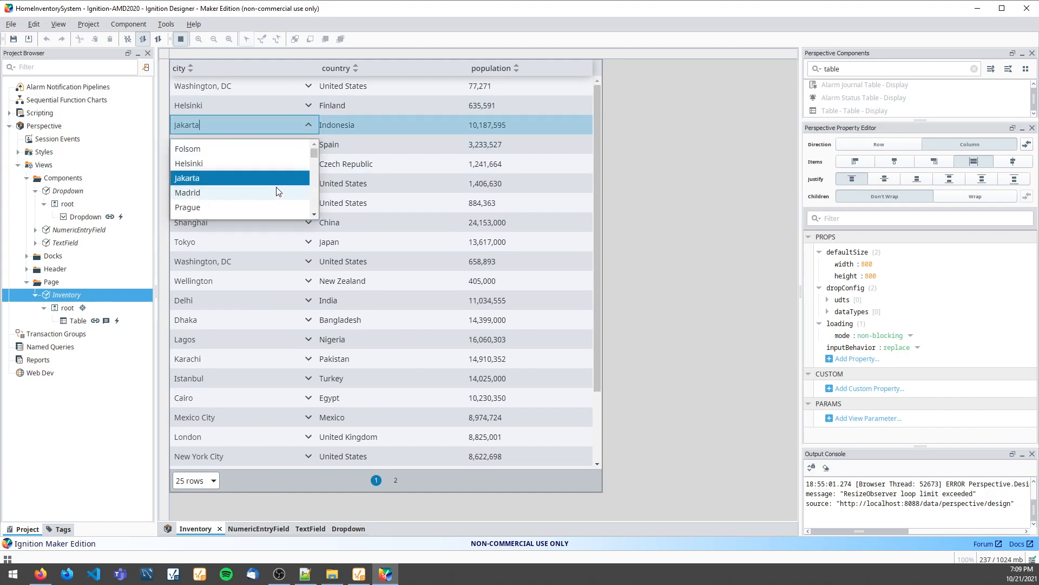
left_click(187, 177)
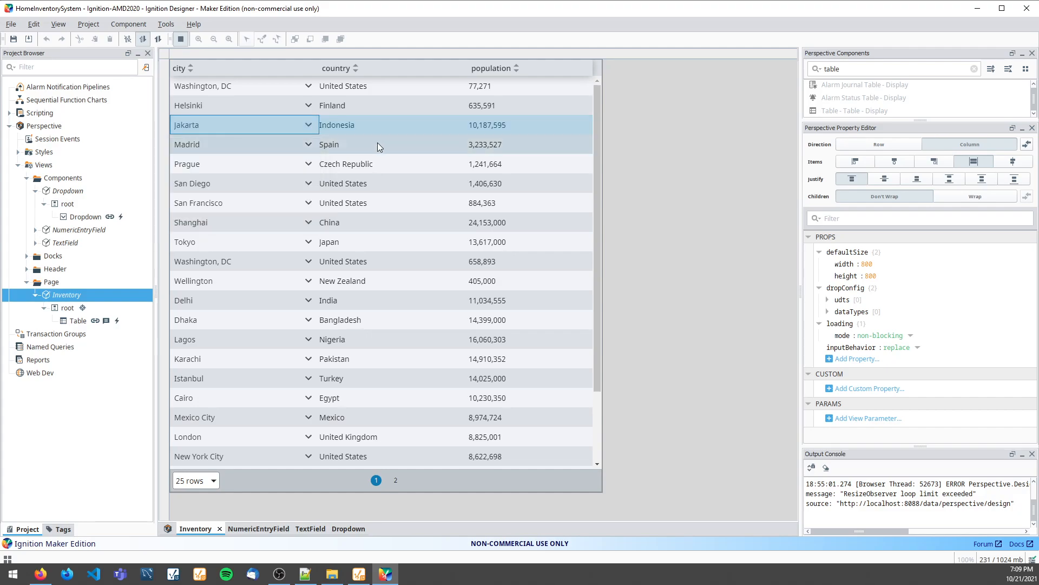